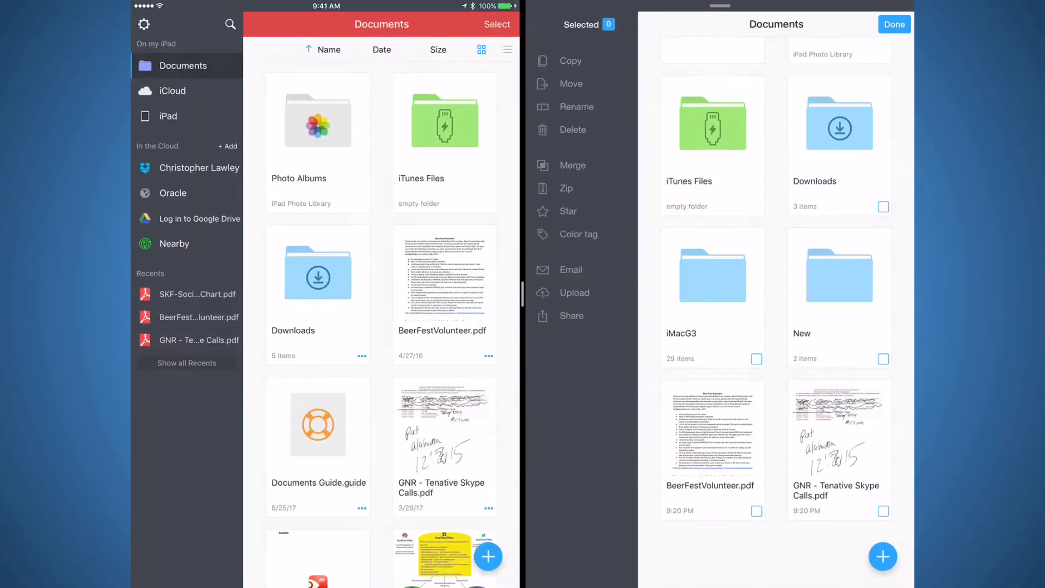
Step: Drag the GNR - Tentative Skype Calls.pdf attachment from the Spark email onto a Documents folder
scroll(down, 3)
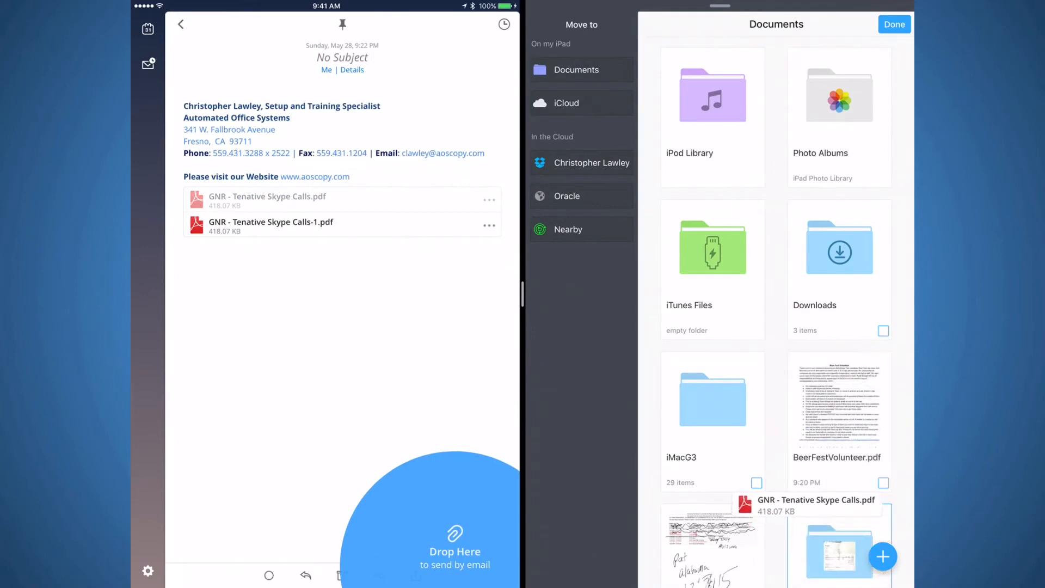
click(883, 556)
text(New)
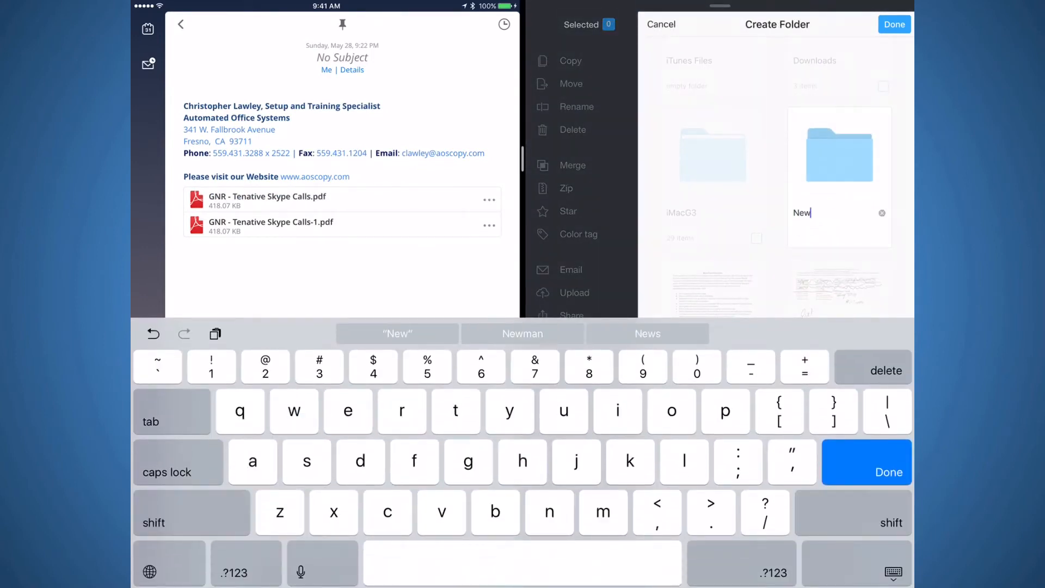
Step: Confirm the New folder and replace the existing GNR - Tentative Skype Calls.pdf with the incoming copy
click(894, 24)
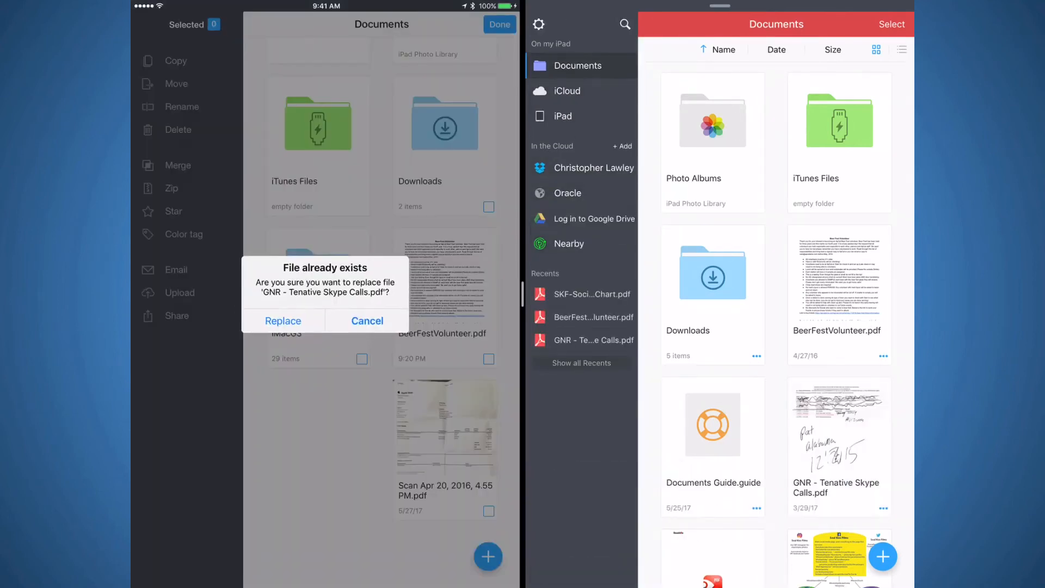
click(283, 320)
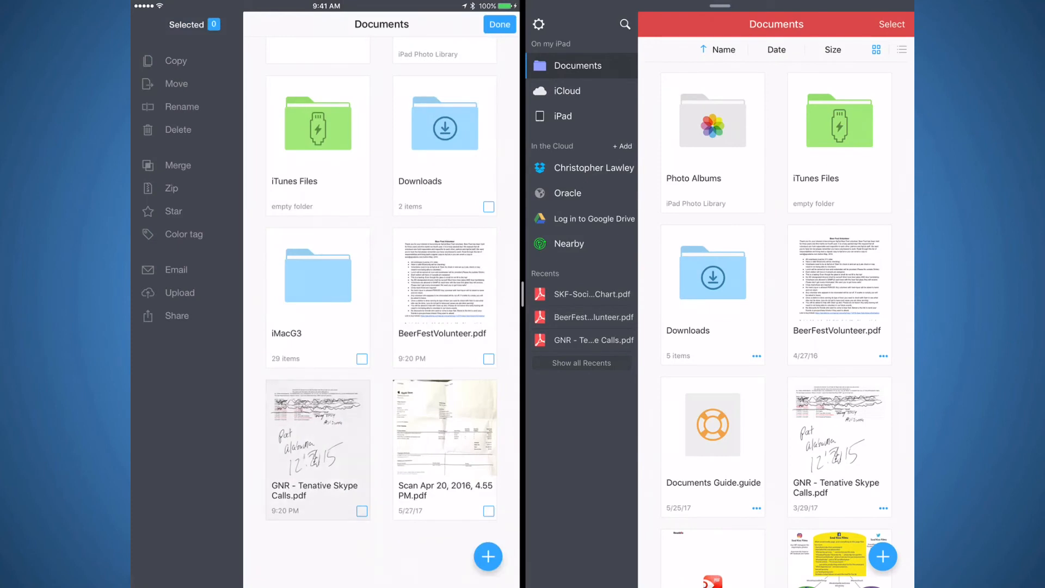